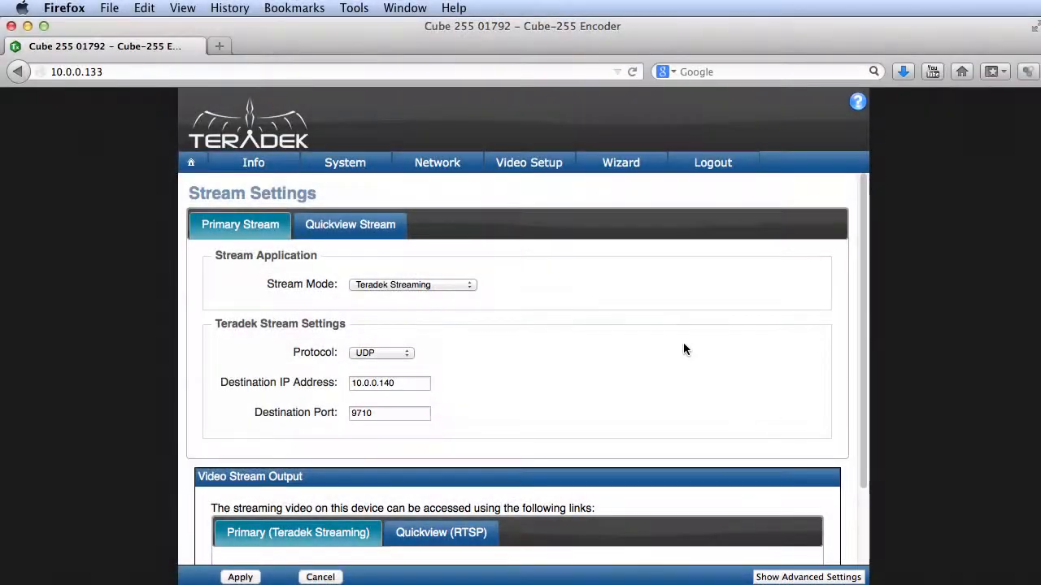
Review the Cube's stream settings, keeping UDP as the transport protocol.
left_click(529, 162)
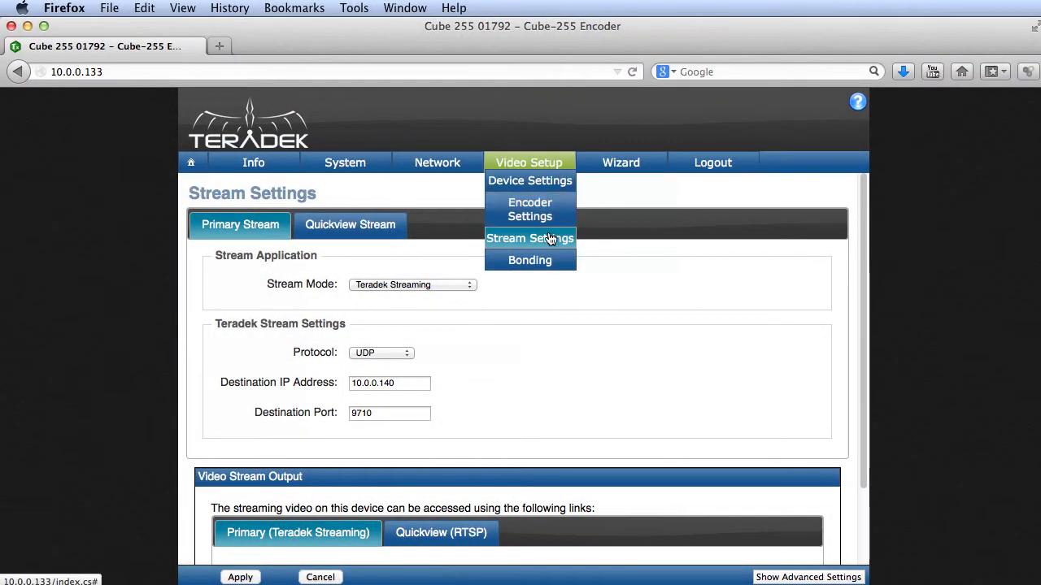
left_click(530, 237)
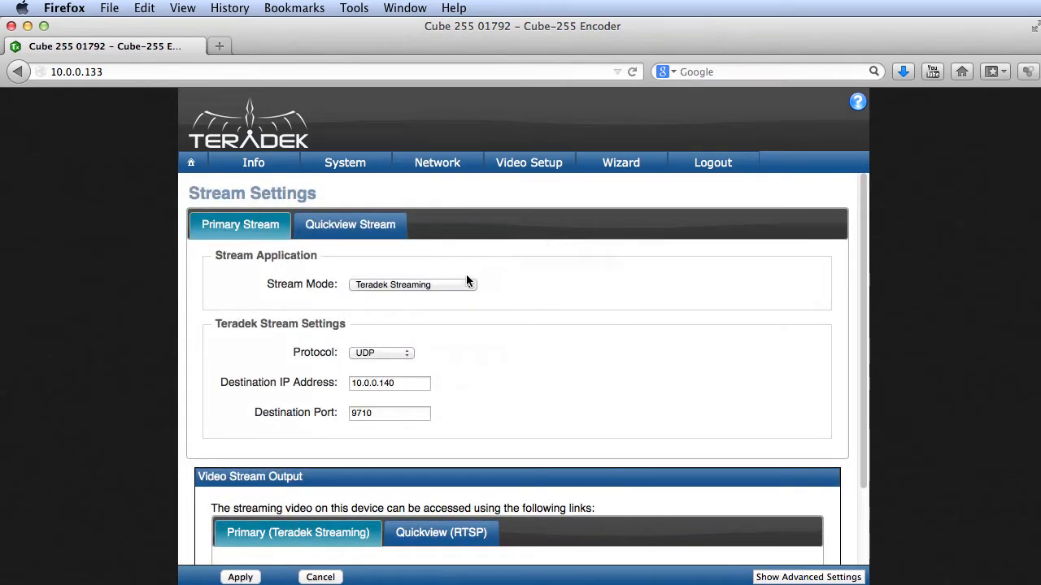
left_click(413, 285)
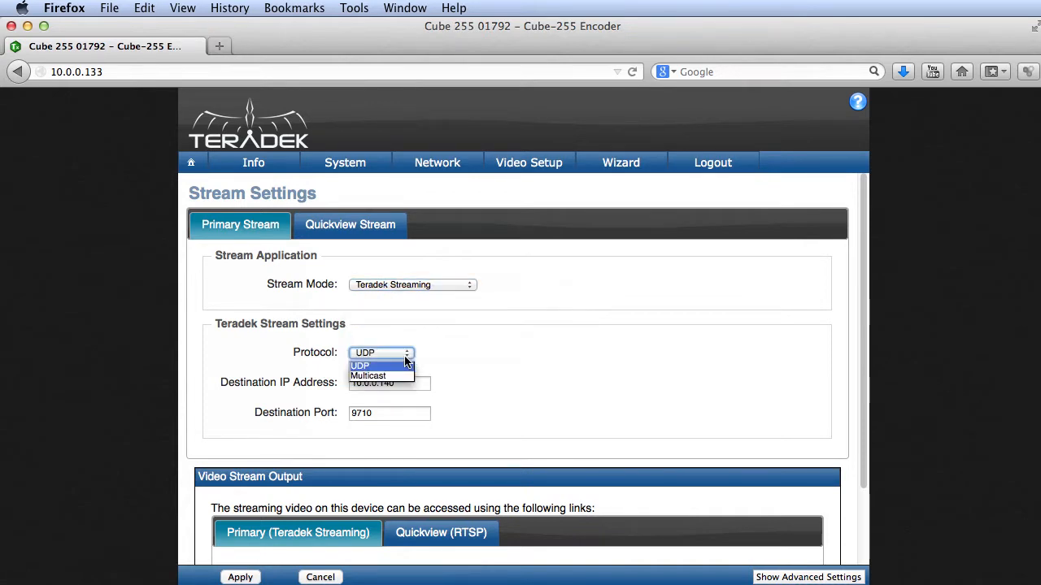
left_click(362, 364)
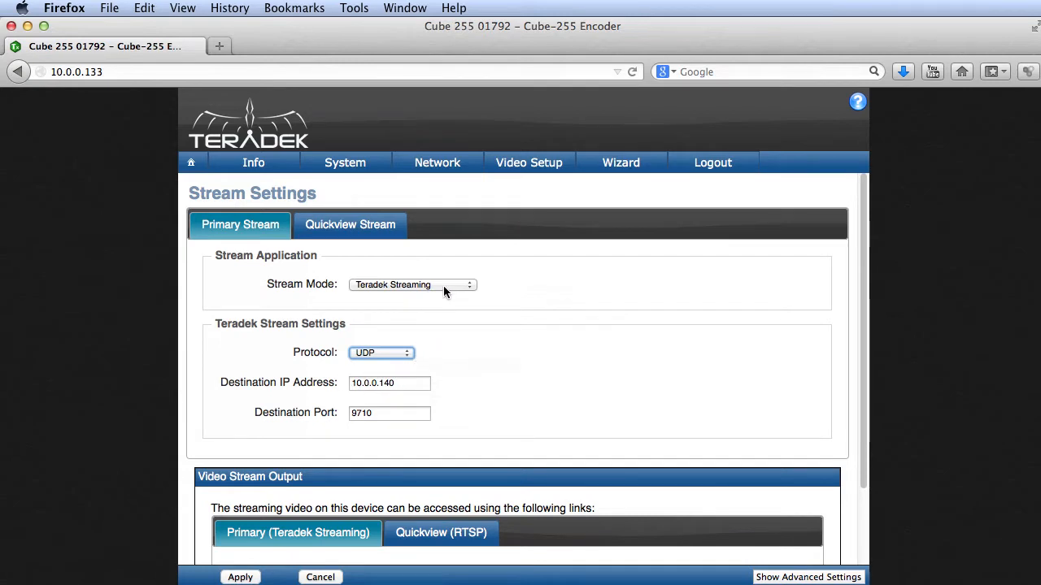
Keep Teradek Streaming mode with destination 10.0.0.140 port 9710 after briefly trying RTP/RTSP.
left_click(413, 284)
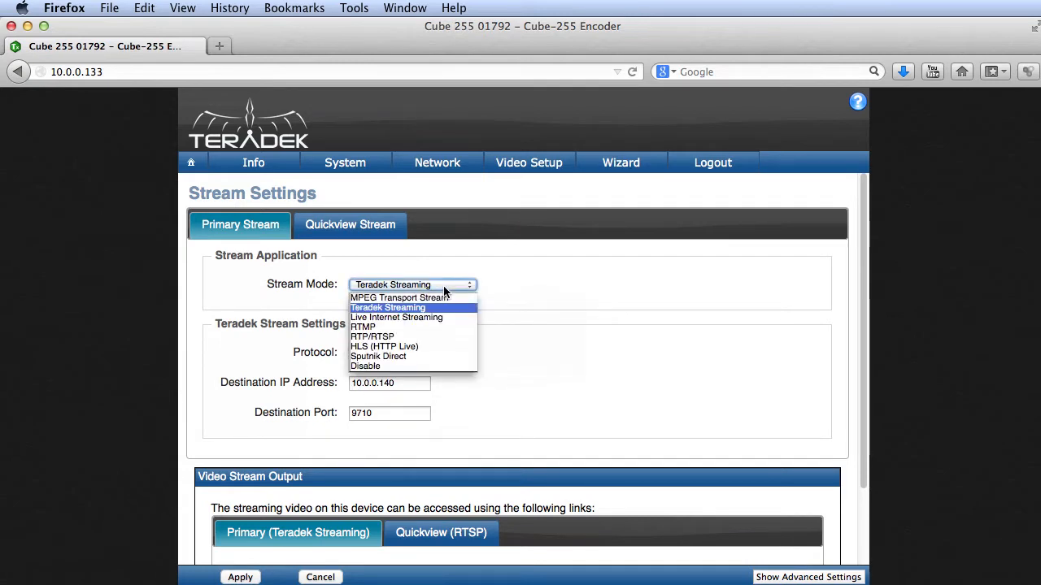
mouse_move(446, 337)
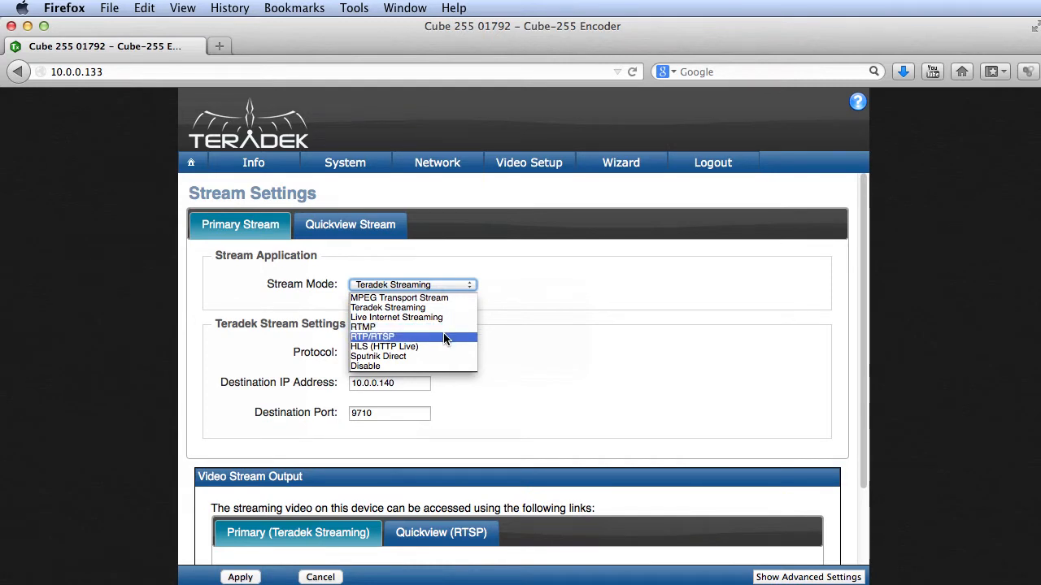
left_click(372, 337)
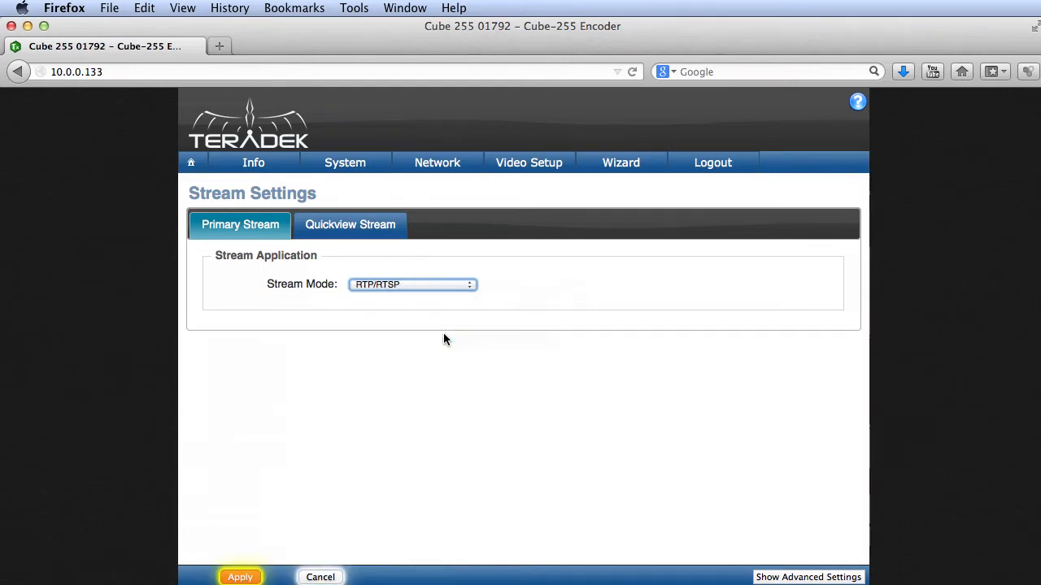
mouse_move(447, 296)
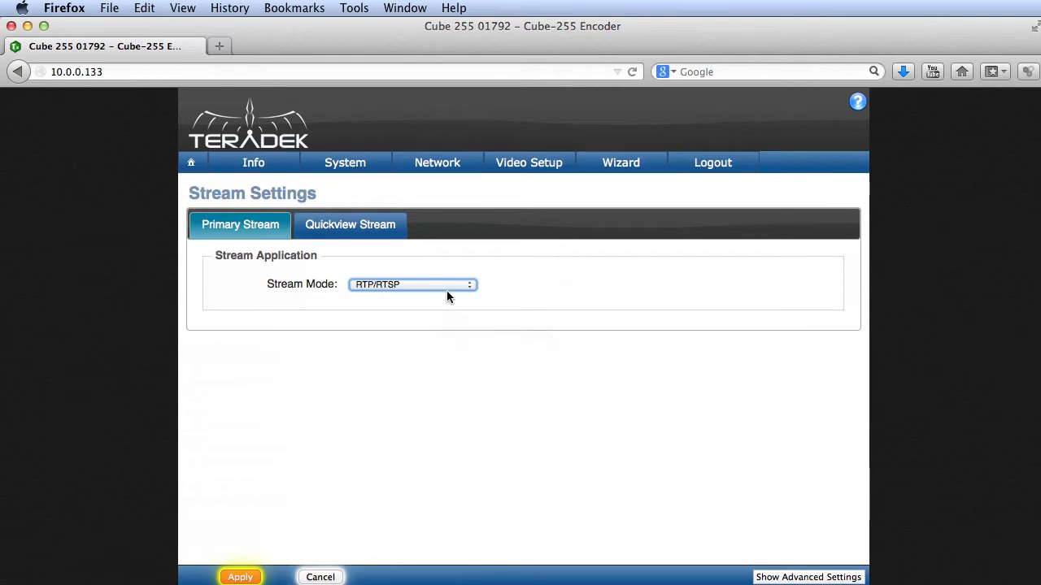
left_click(413, 283)
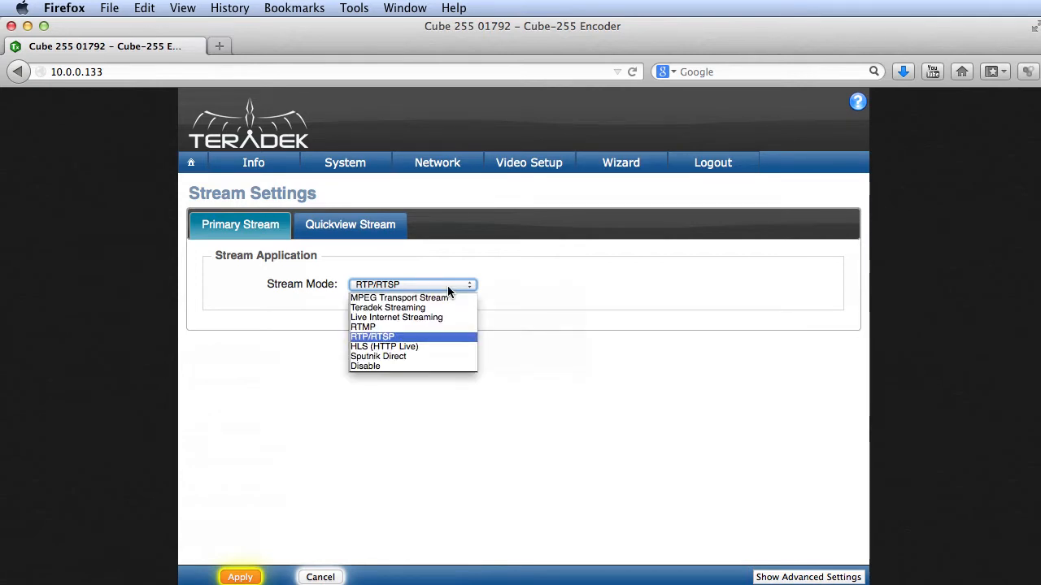
left_click(387, 307)
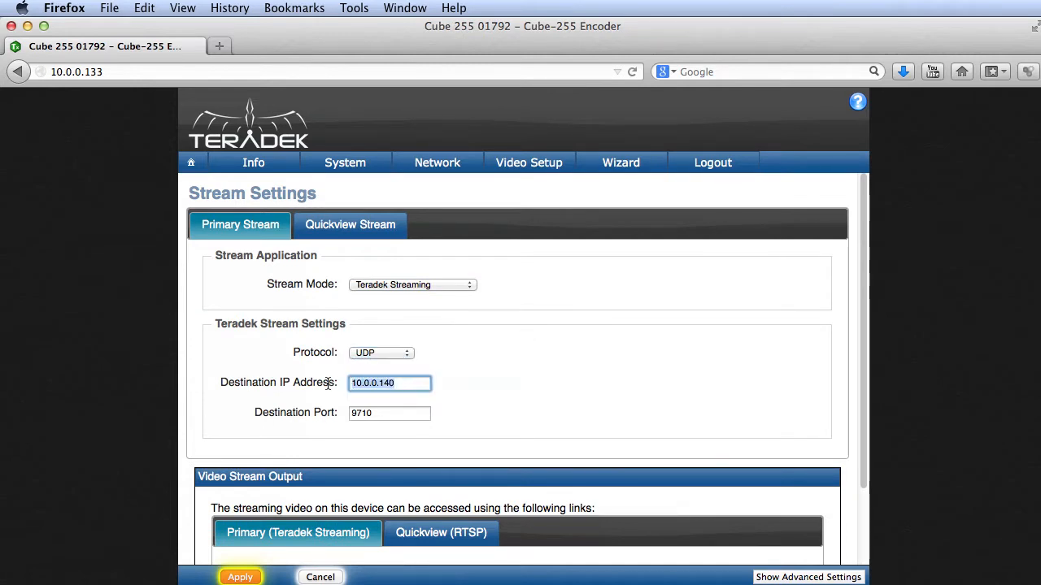
left_click(391, 413)
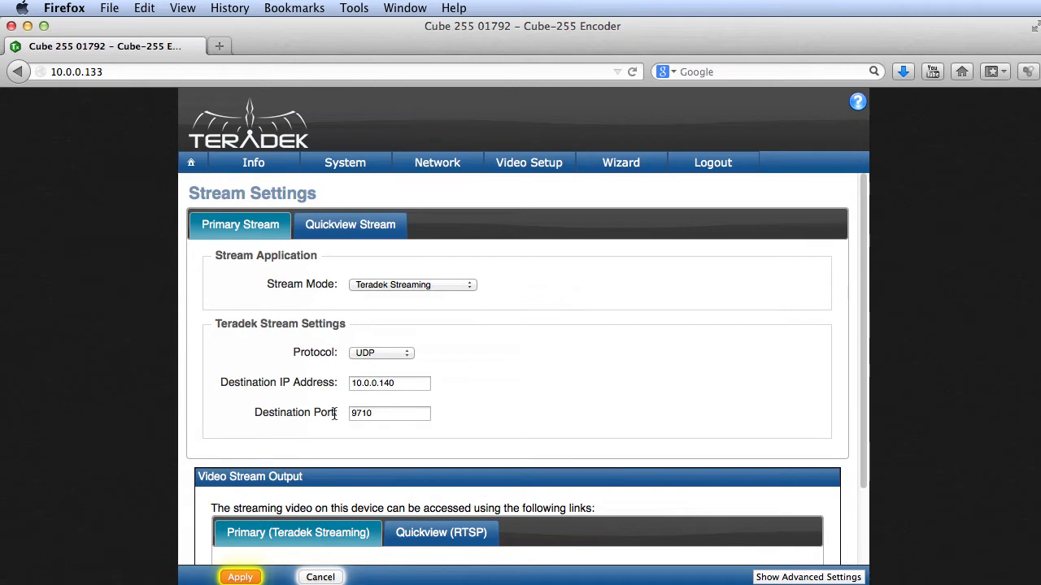
left_click(241, 577)
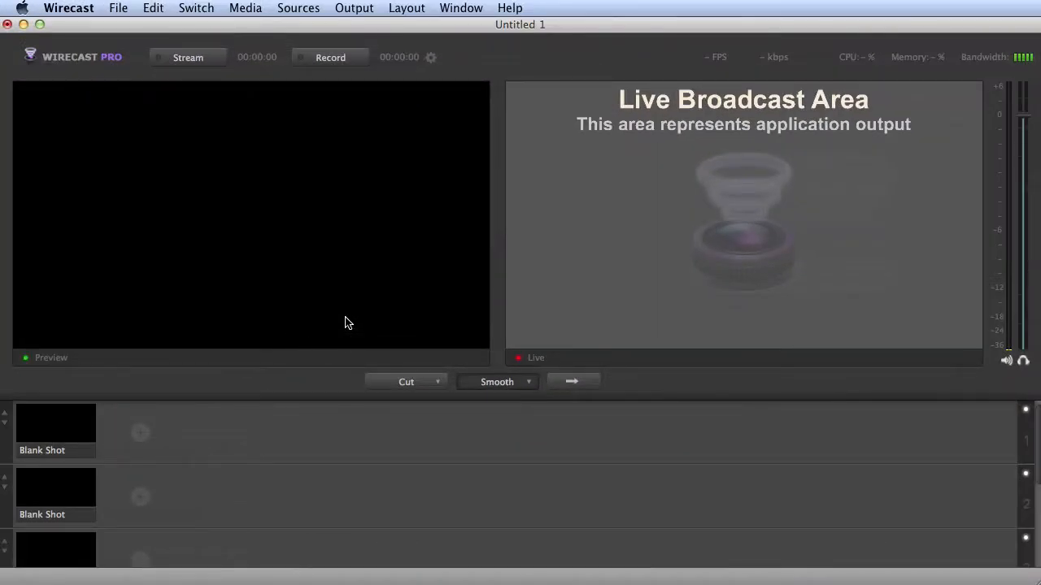
Create a Teradek StreamReader source in Wirecast using Teradek Streaming over UDP on port 9710.
left_click(299, 7)
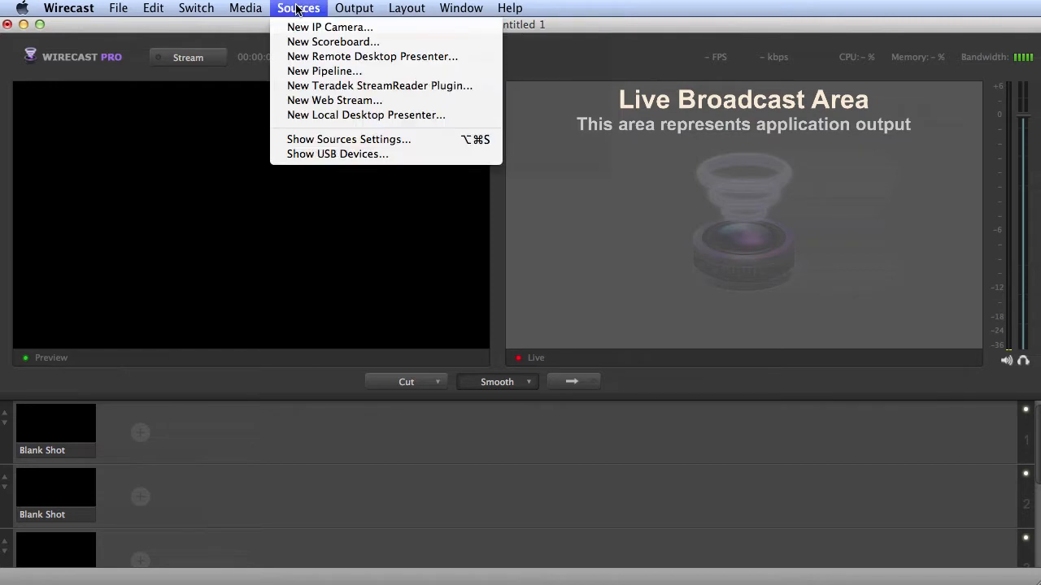
left_click(348, 140)
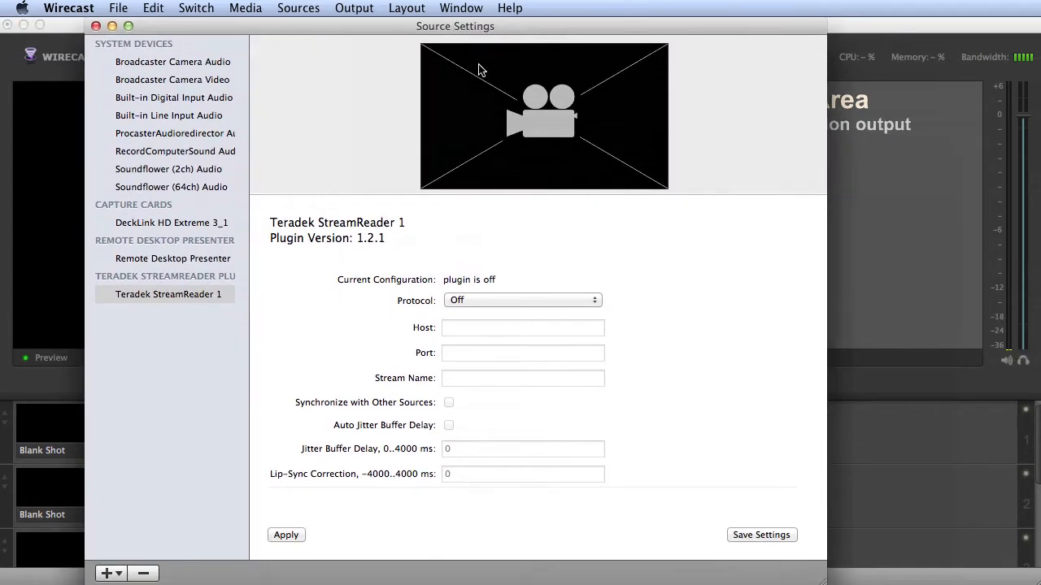
left_click(521, 299)
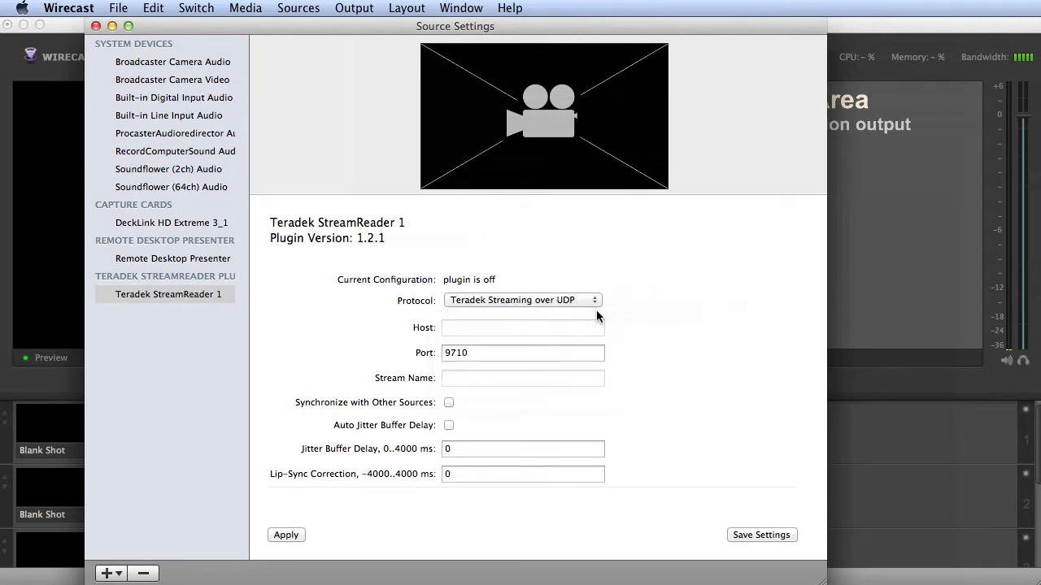
mouse_move(448, 367)
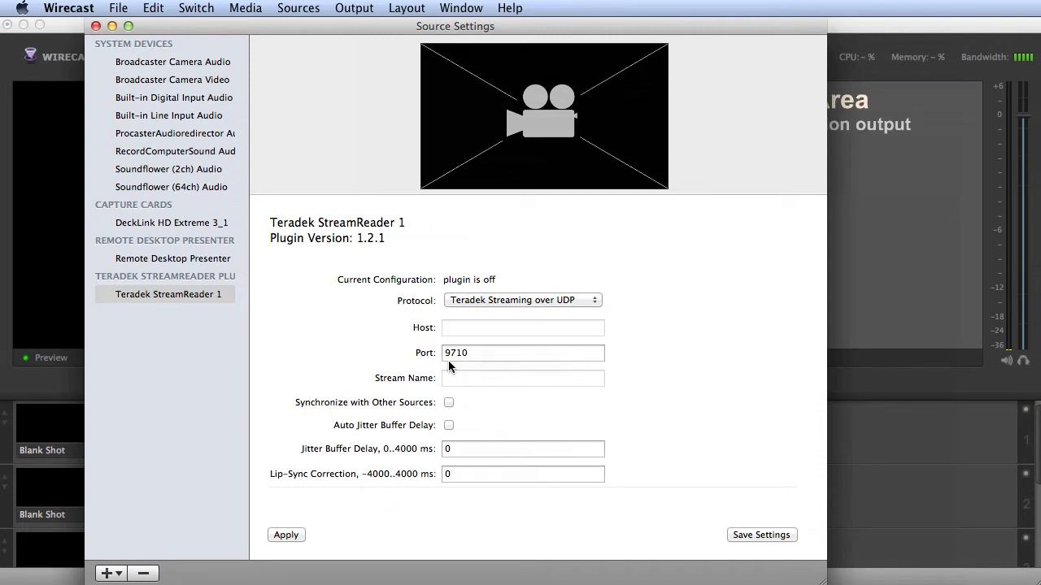
left_click(286, 535)
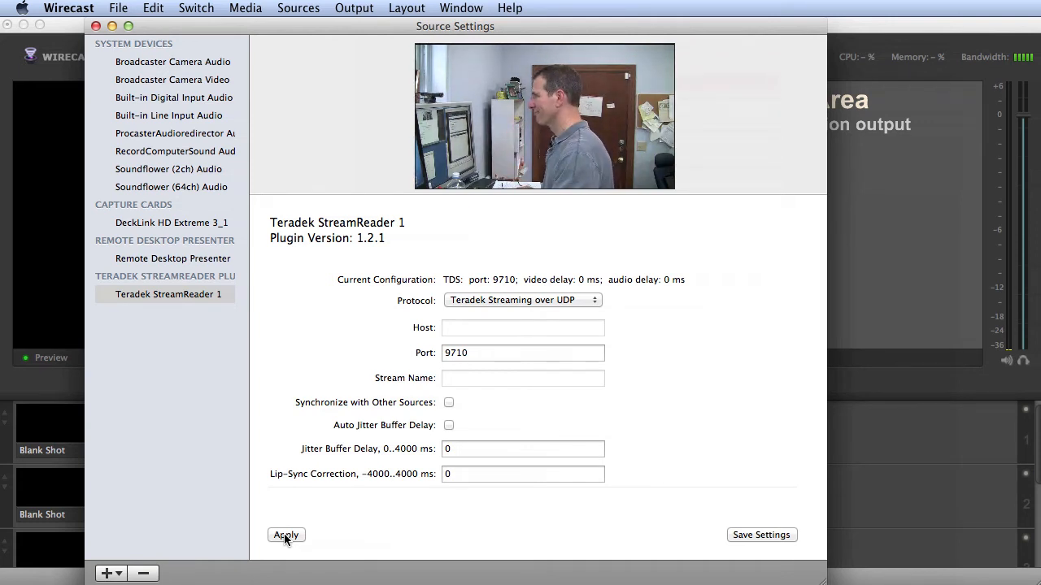
mouse_move(416, 496)
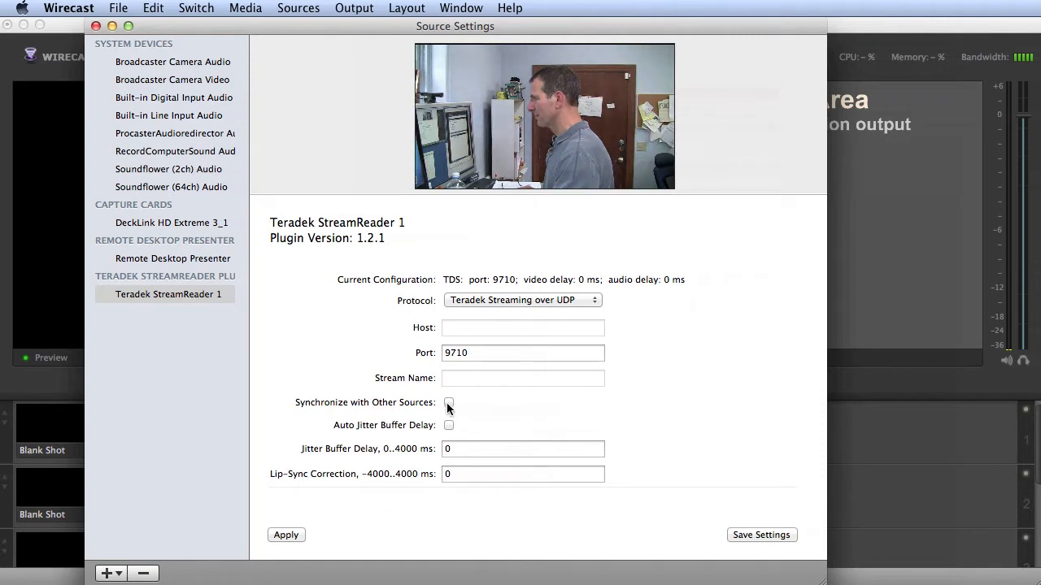
Toggle synchronization with other sources and apply the StreamReader settings.
left_click(523, 475)
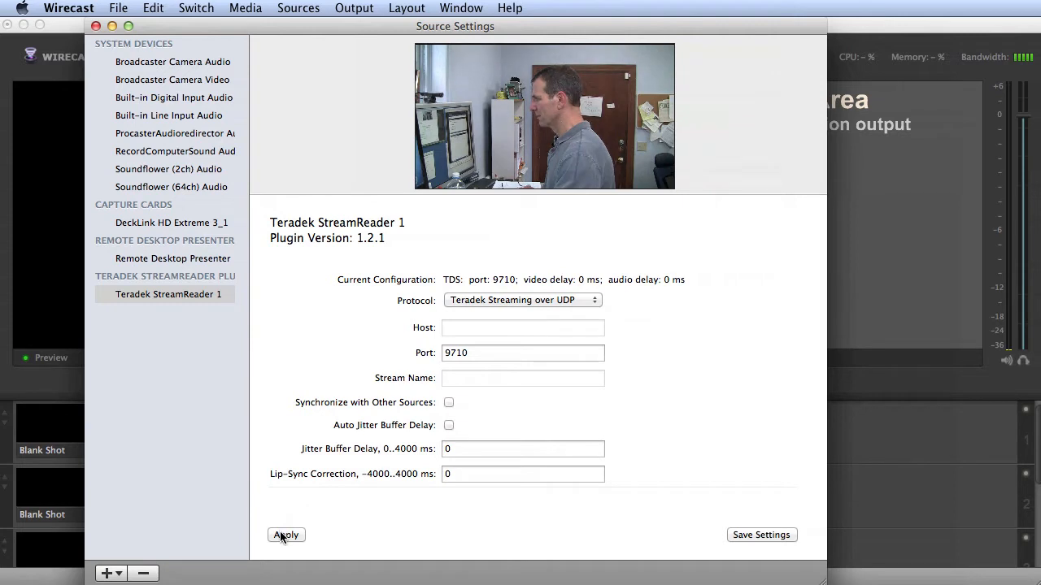
left_click(286, 535)
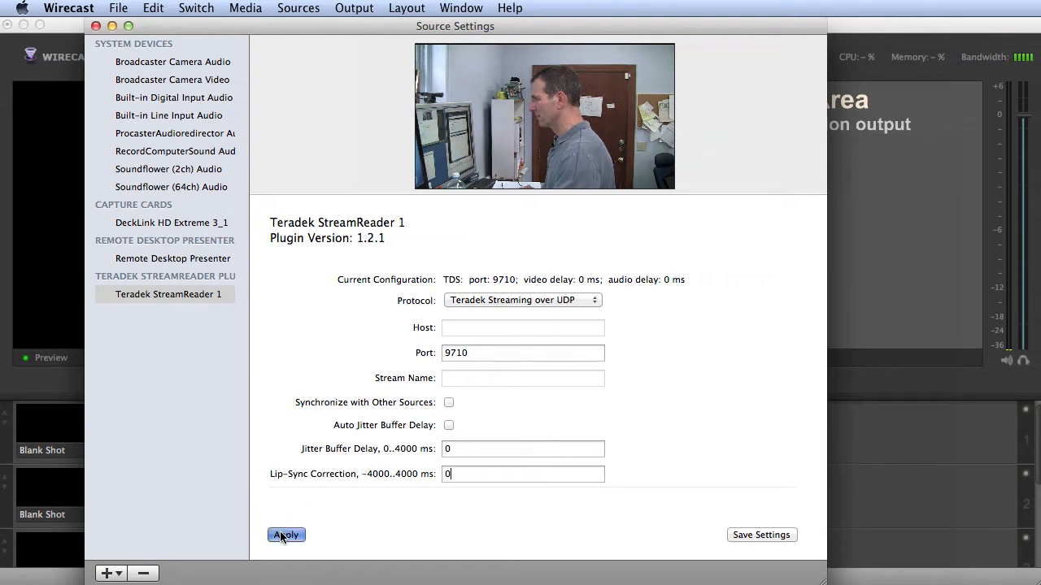
left_click(287, 535)
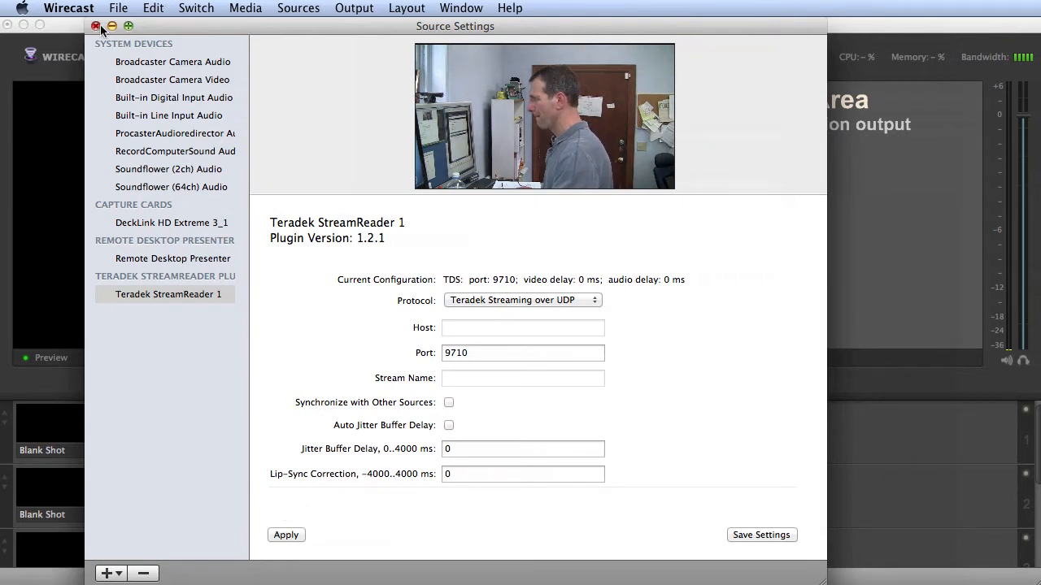
Close Source Settings and add a Teradek StreamReader 1 shot to the first layer.
left_click(96, 26)
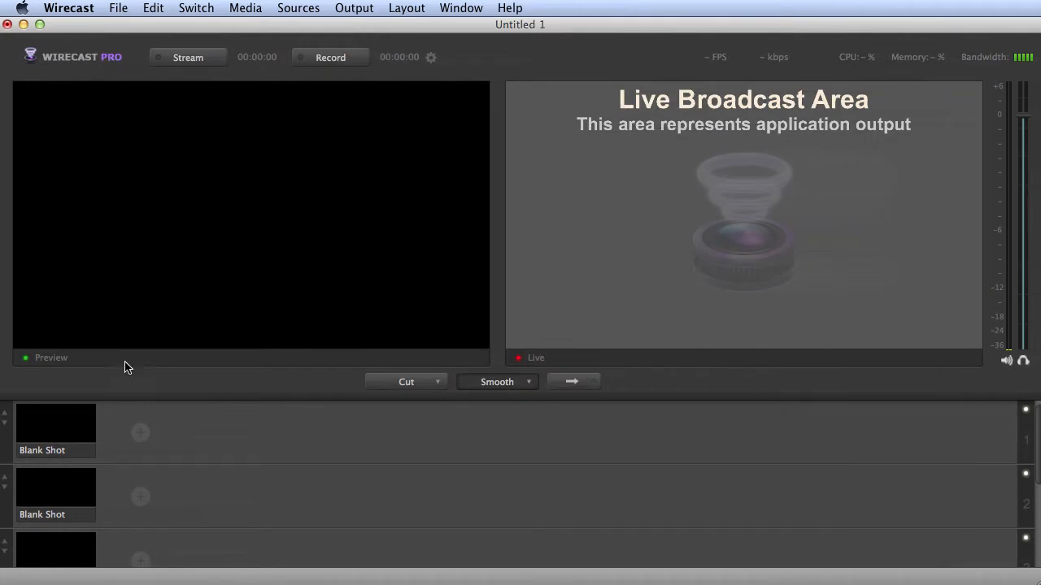
left_click(140, 433)
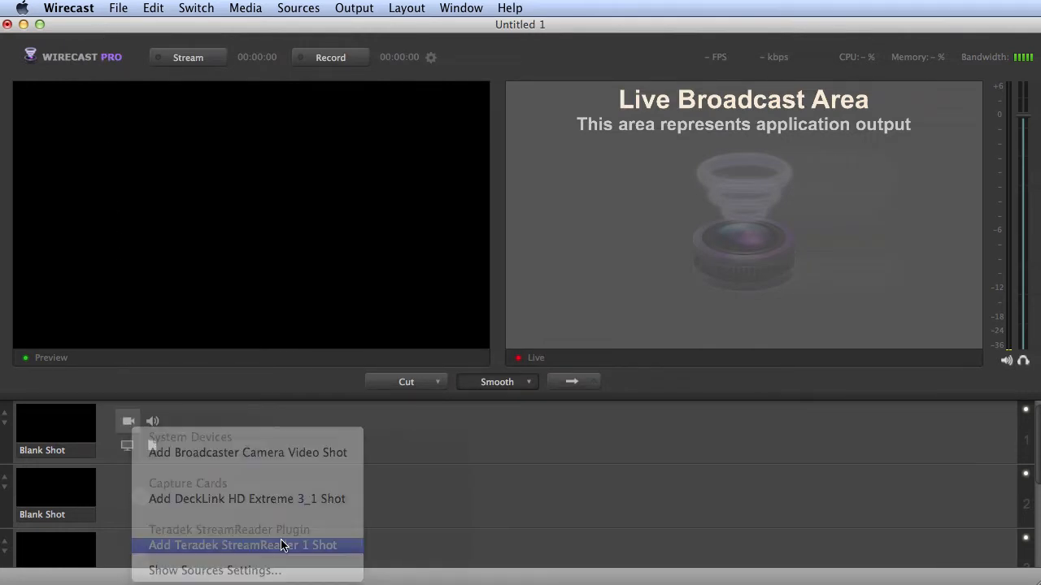
left_click(243, 545)
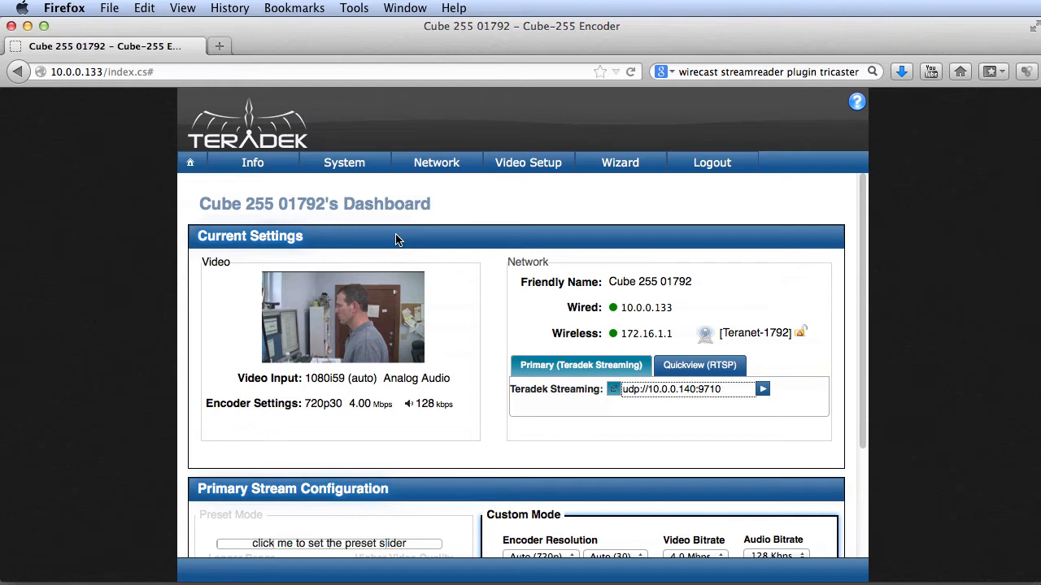
Set the Cube's stream mode to Sputnik Direct and review the MPEG-TS server on port 5035.
left_click(527, 162)
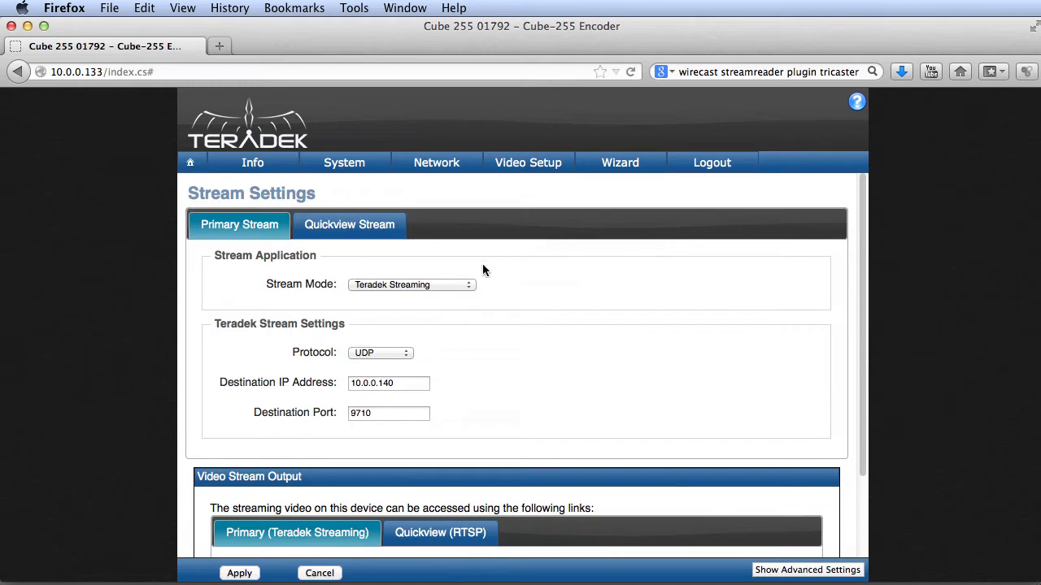
left_click(410, 285)
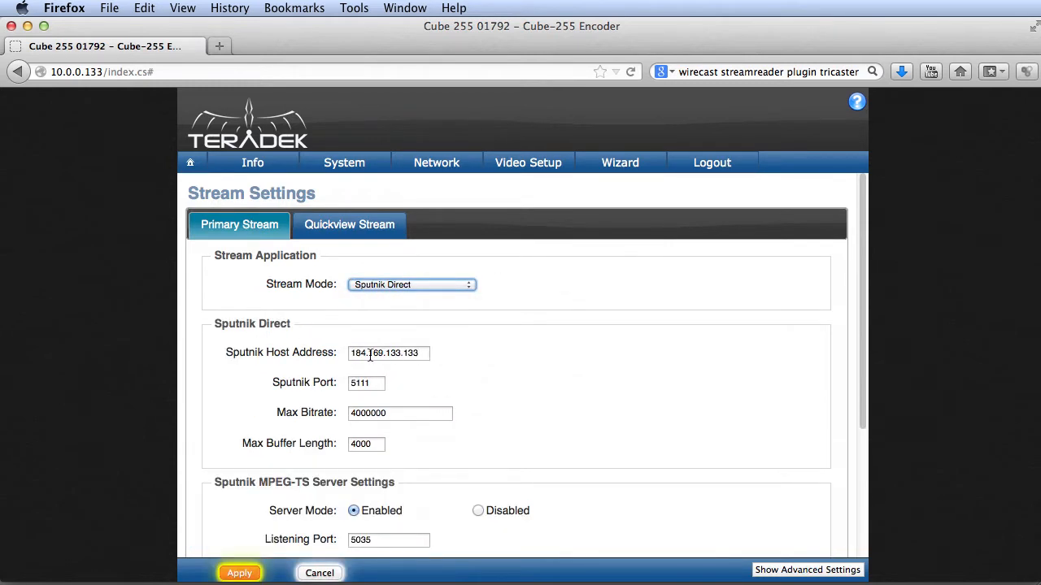
scroll("down", 3)
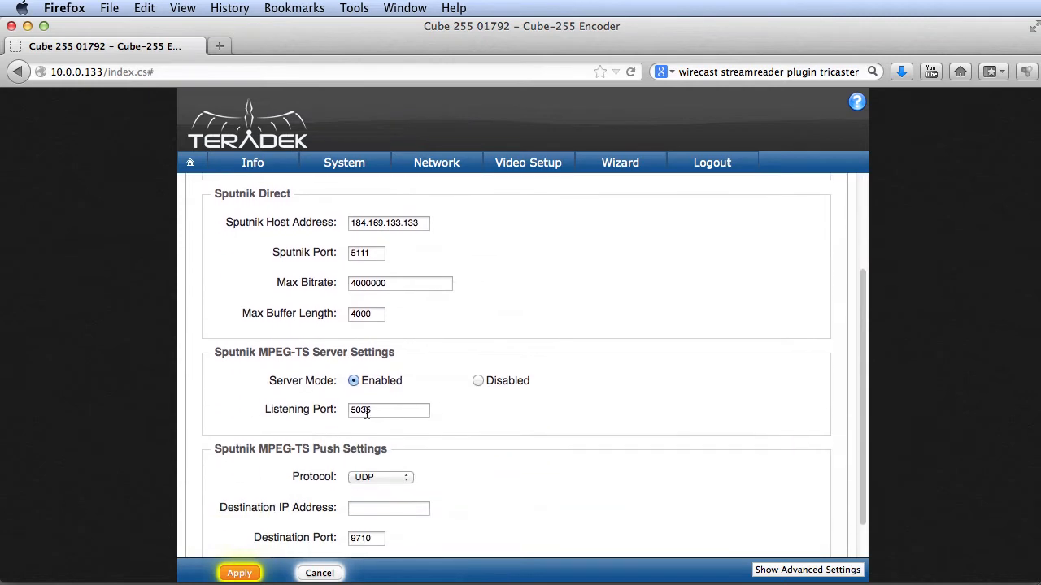
scroll("up", 3)
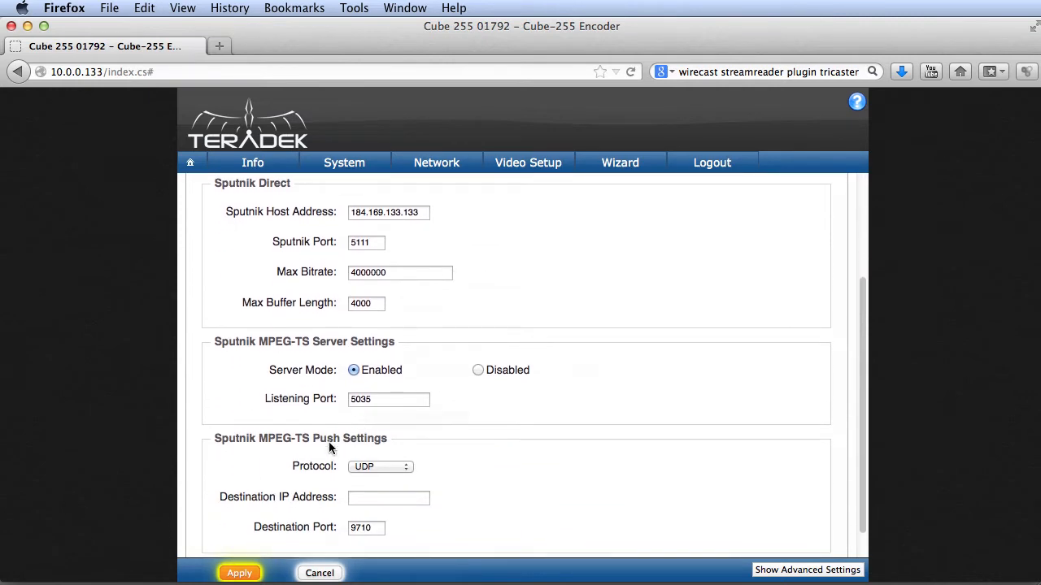
left_click(239, 572)
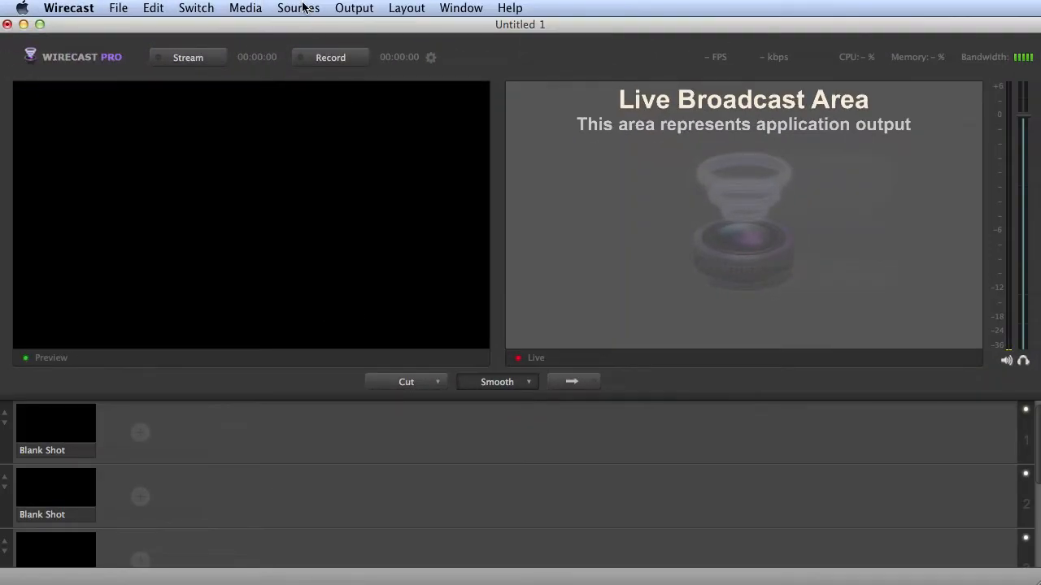
Create a StreamReader source pulling Transport Stream over TCP from 184.169.133.133 port 5035.
left_click(299, 8)
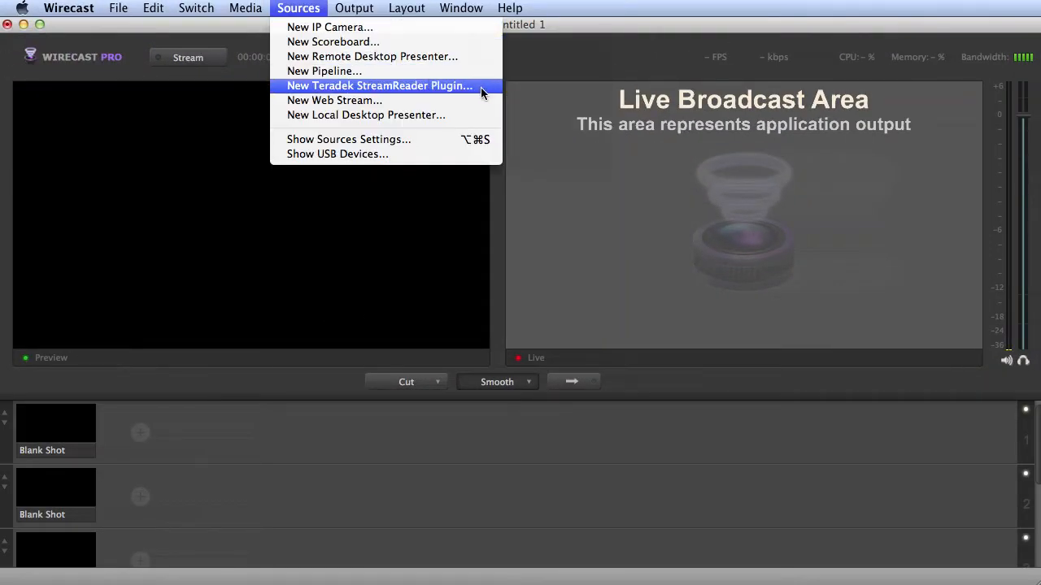
left_click(379, 85)
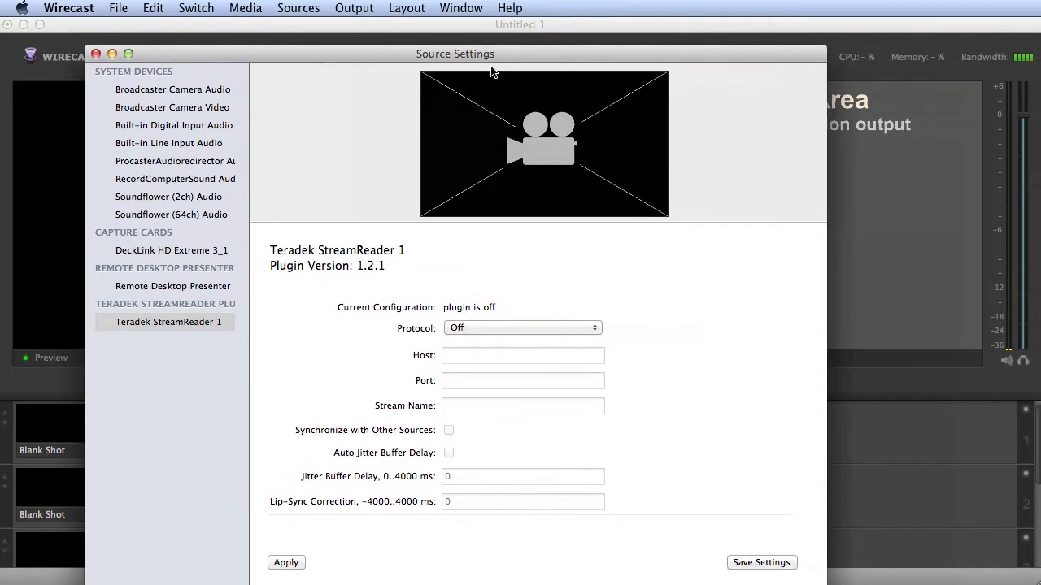
left_click(521, 328)
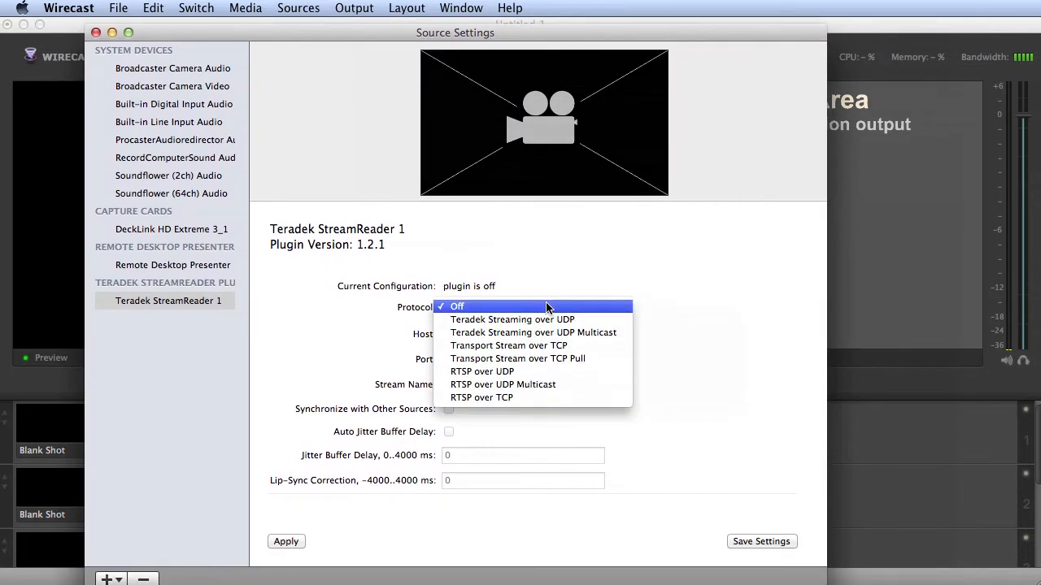
left_click(517, 359)
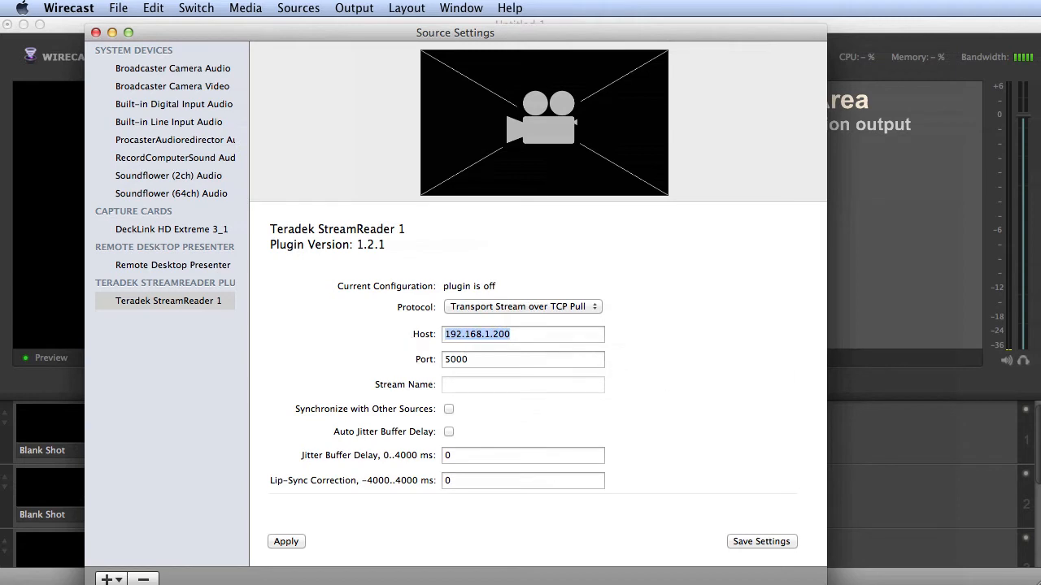
type("184.169.133.133")
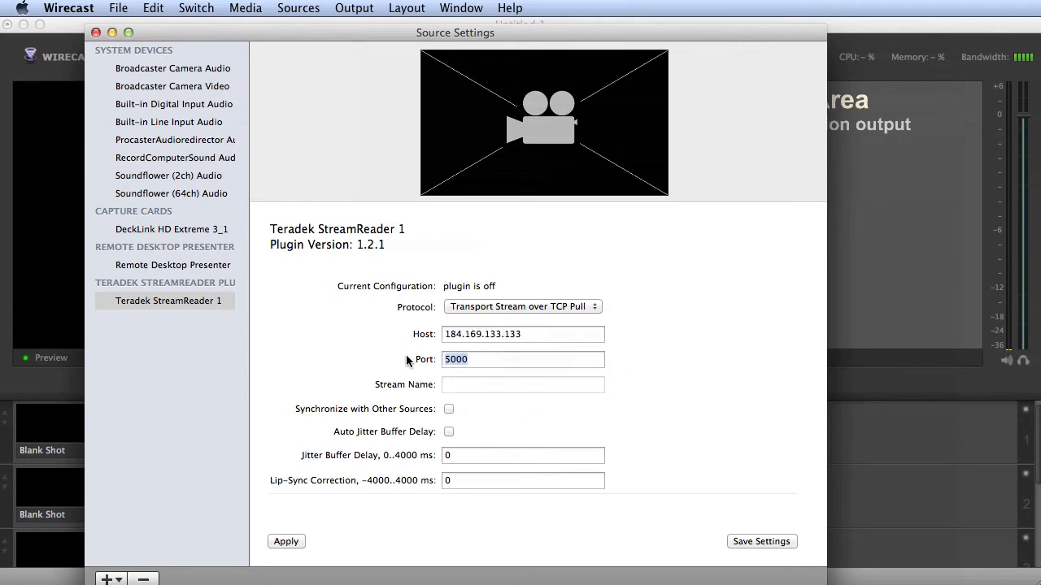
type("5035")
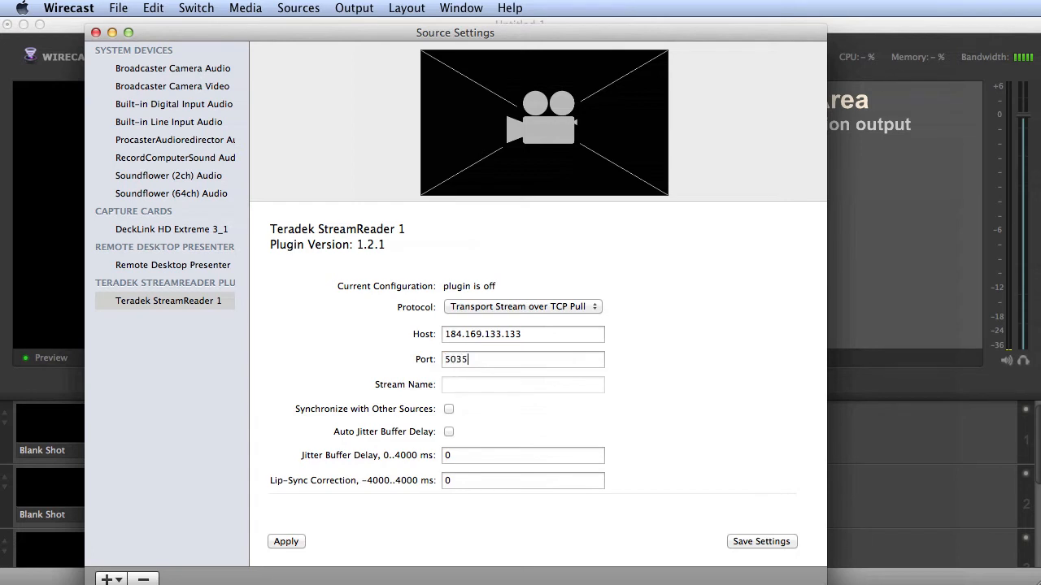
mouse_move(330, 543)
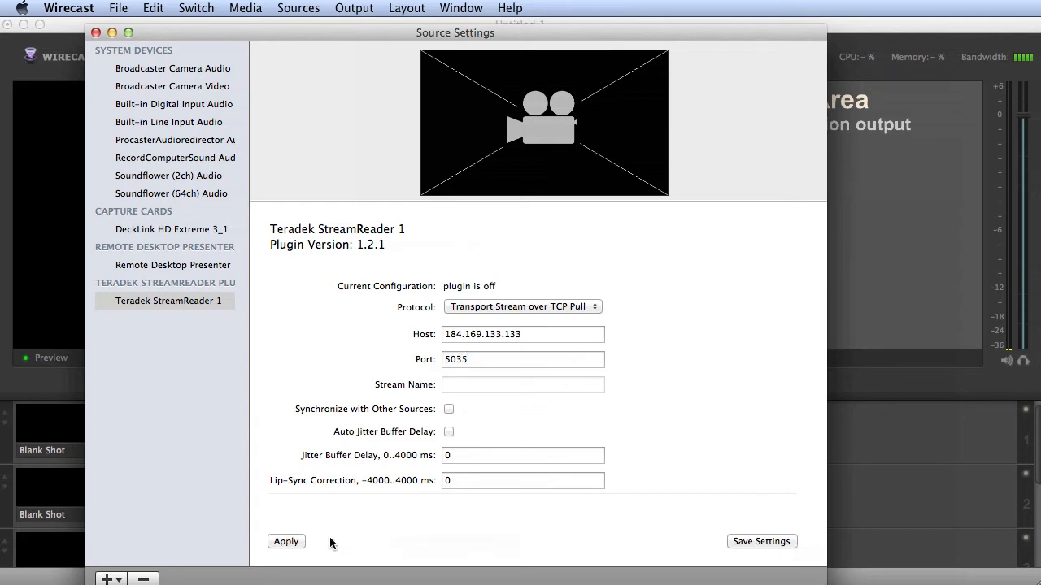
left_click(286, 542)
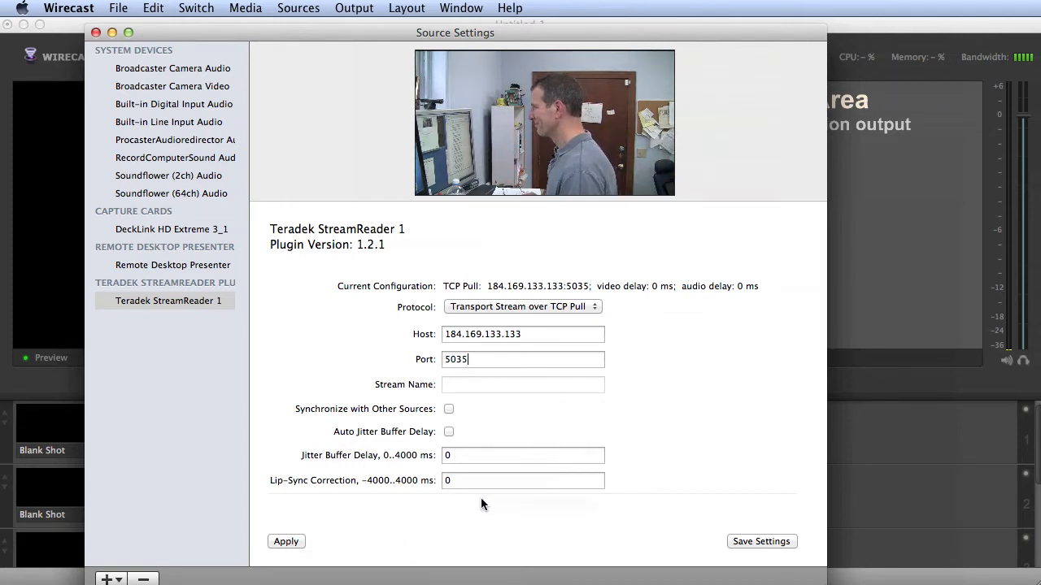
mouse_move(298, 228)
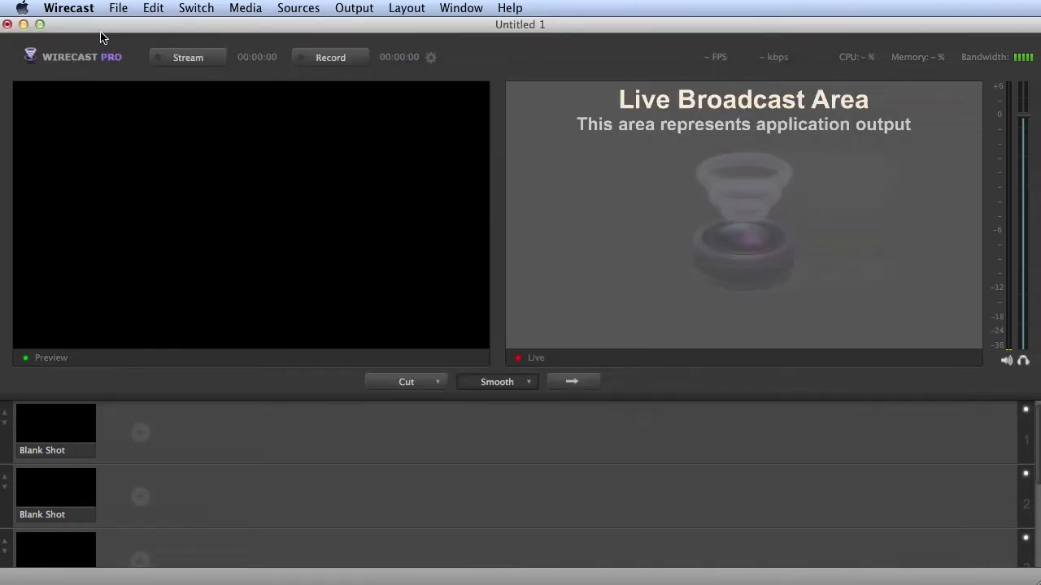
Add the new StreamReader source as a shot on the layer.
left_click(140, 433)
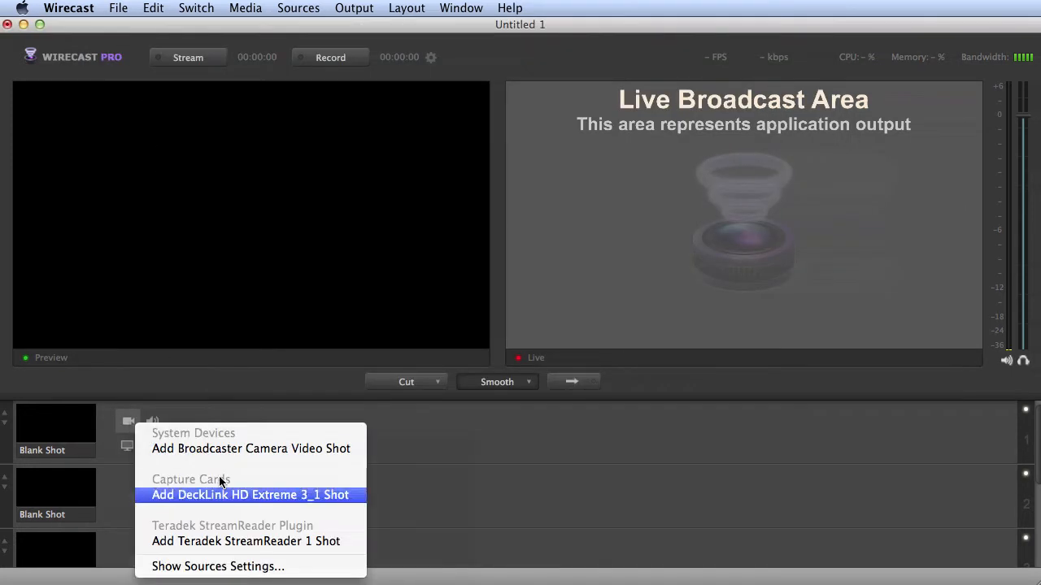
left_click(246, 542)
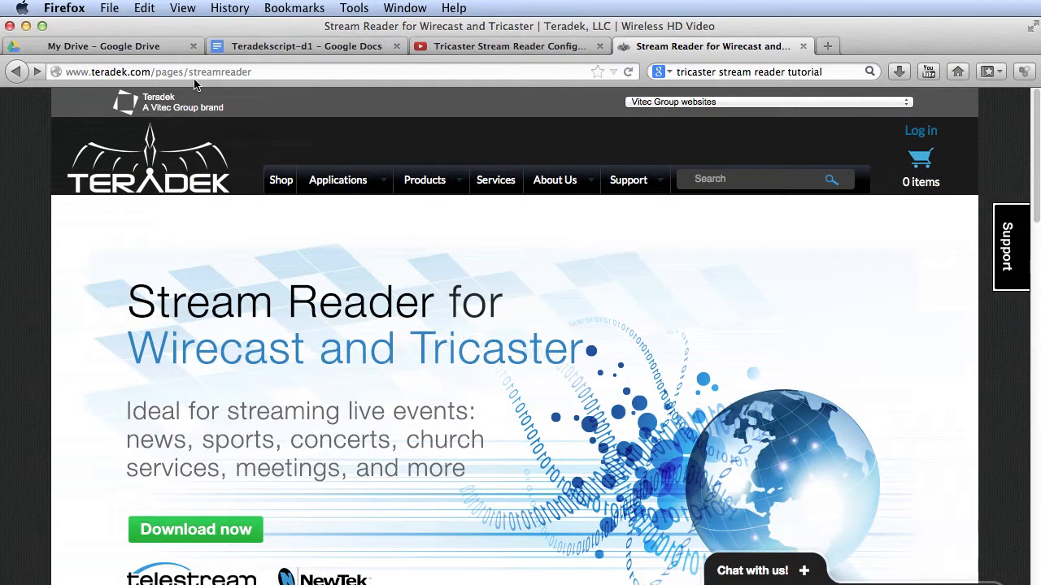
Go to the TriCaster Stream Reader plugin download page from the Teradek site.
scroll("down", 3)
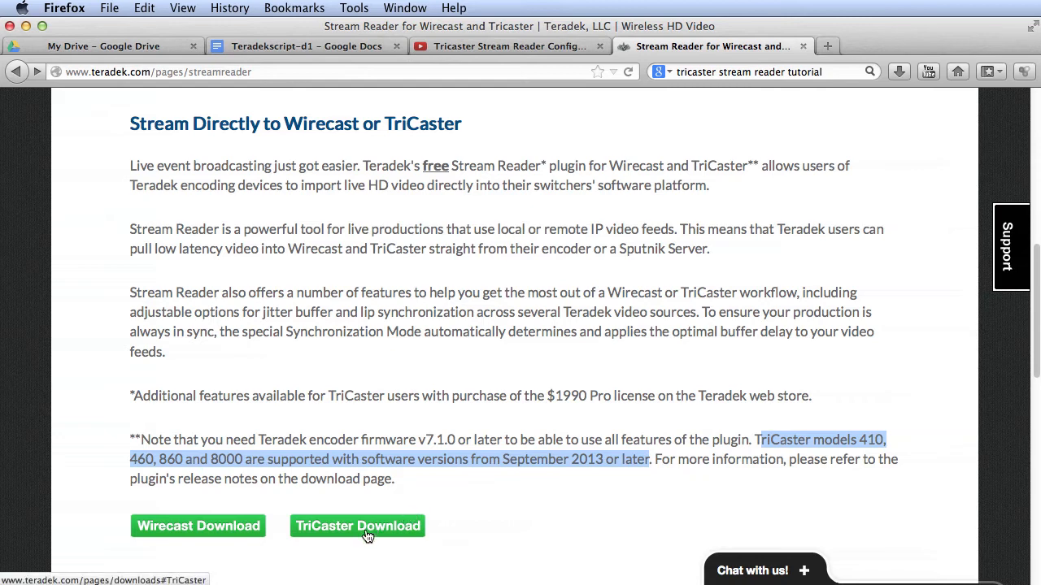
left_click(358, 527)
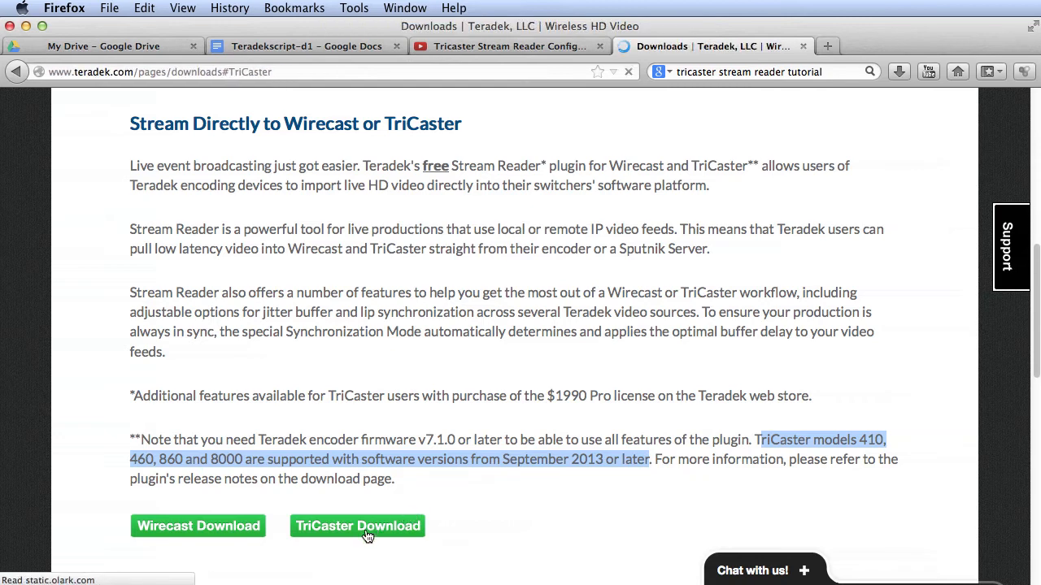
left_click(357, 527)
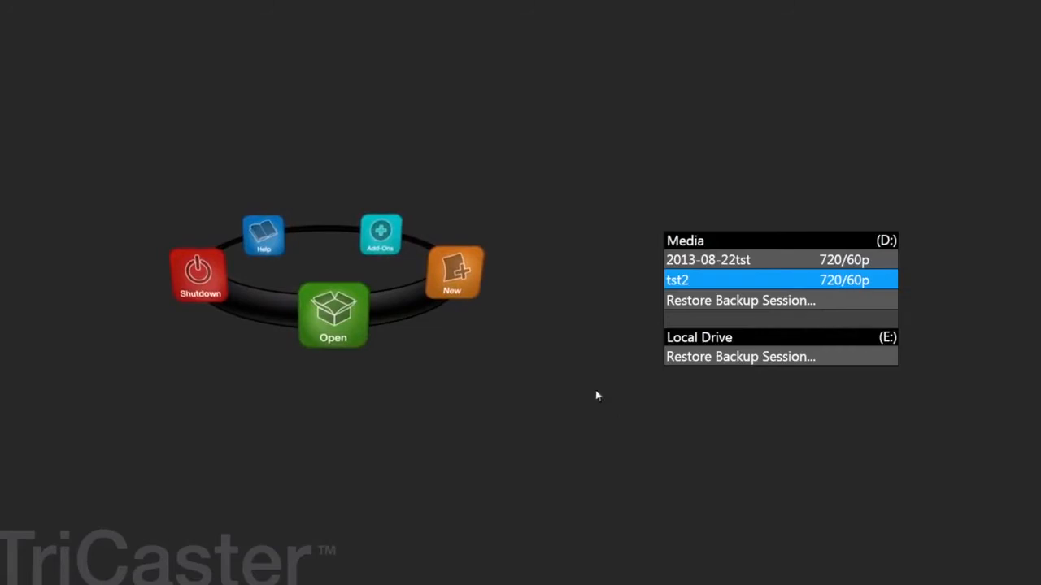
Open session tst2 and configure a Net input's Teradek Streams, showing the protocol choices.
left_click(332, 315)
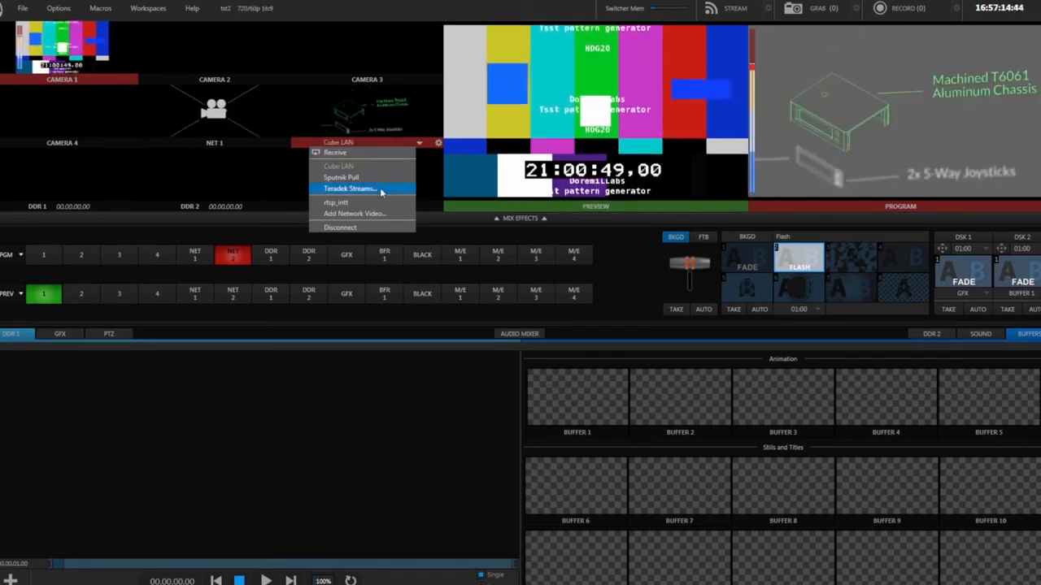
left_click(350, 189)
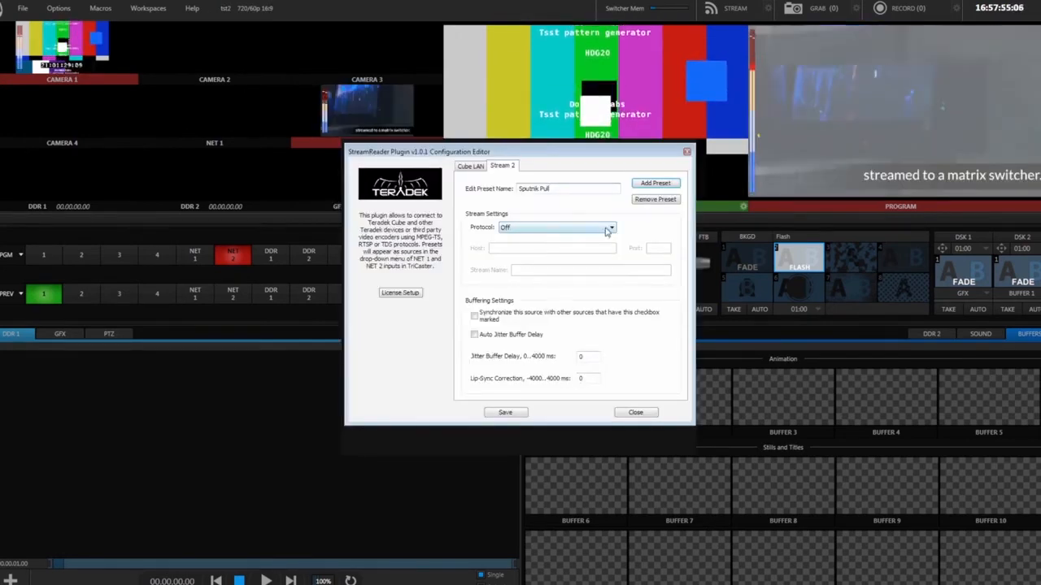
left_click(610, 228)
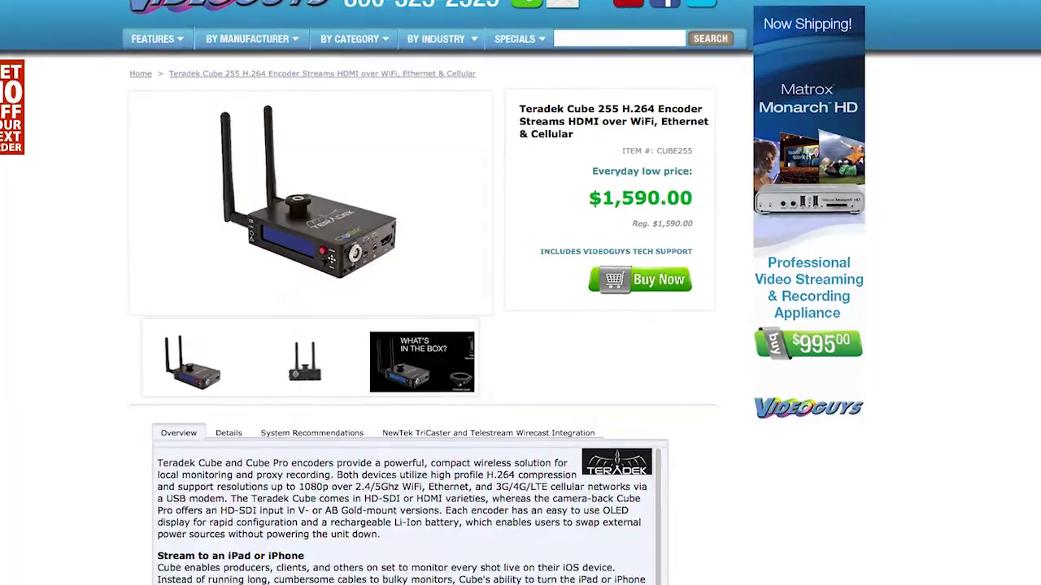
Scroll through the Teradek Cube 255 overview priced at $1,590.00.
scroll("down", 3)
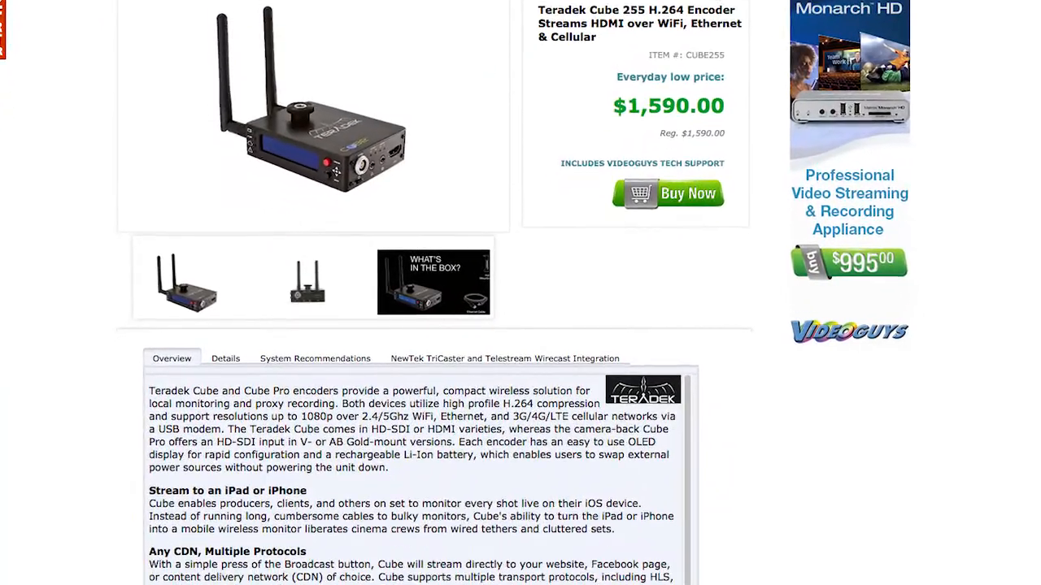